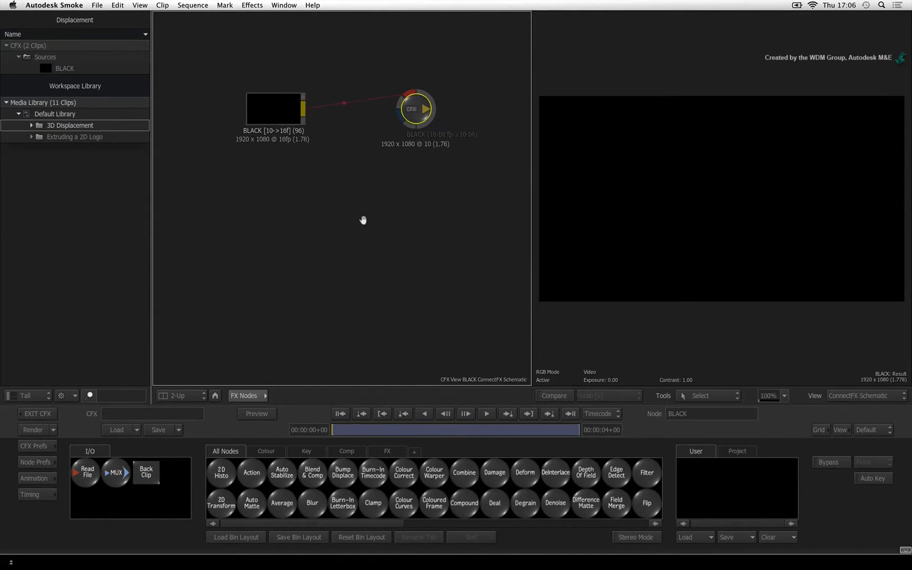
Add a Coloured Frame node (col6) giving a white 1920x1080 frame to the schematic.
drag(528, 296, 507, 297)
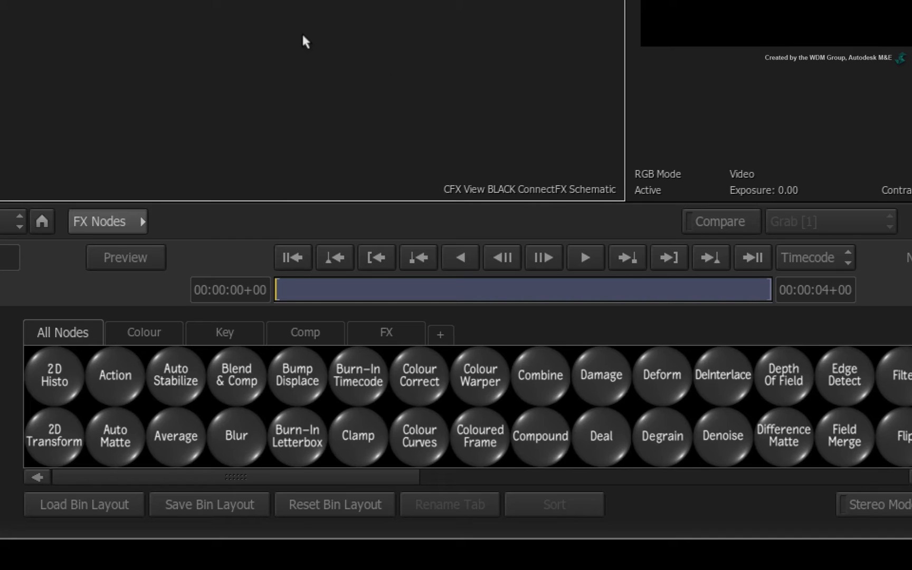
click(479, 437)
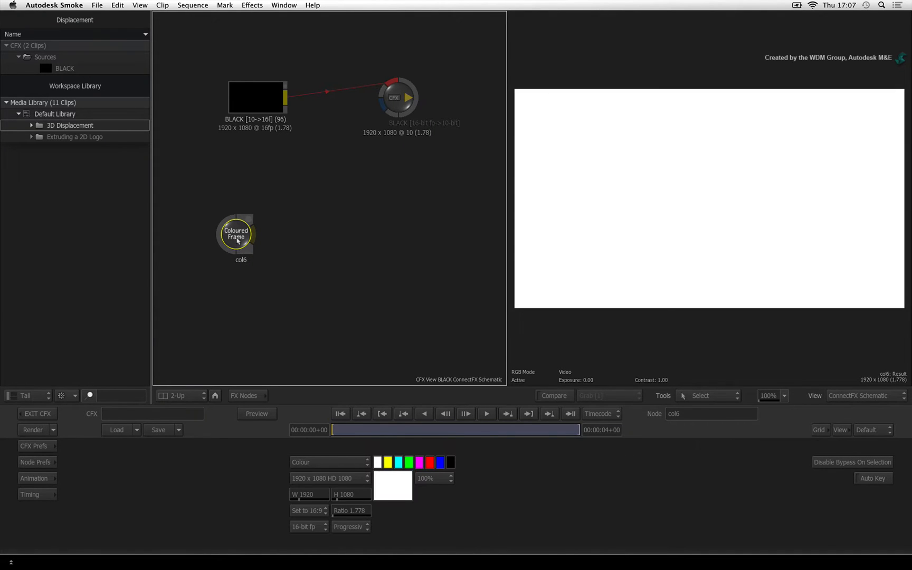
mouse_move(266, 476)
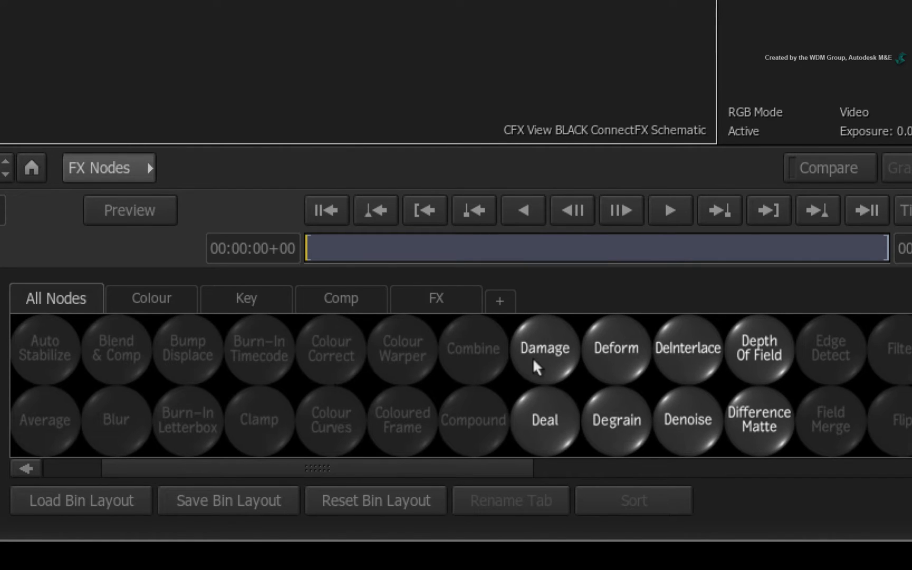
Add a Damage node (damage7) and feed col6's white frame into its input.
click(544, 349)
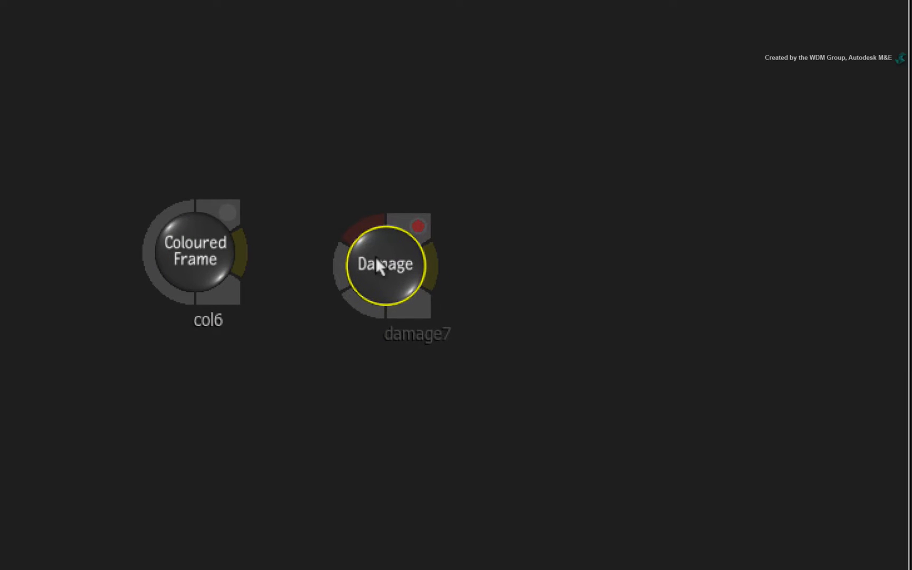
drag(243, 252, 340, 225)
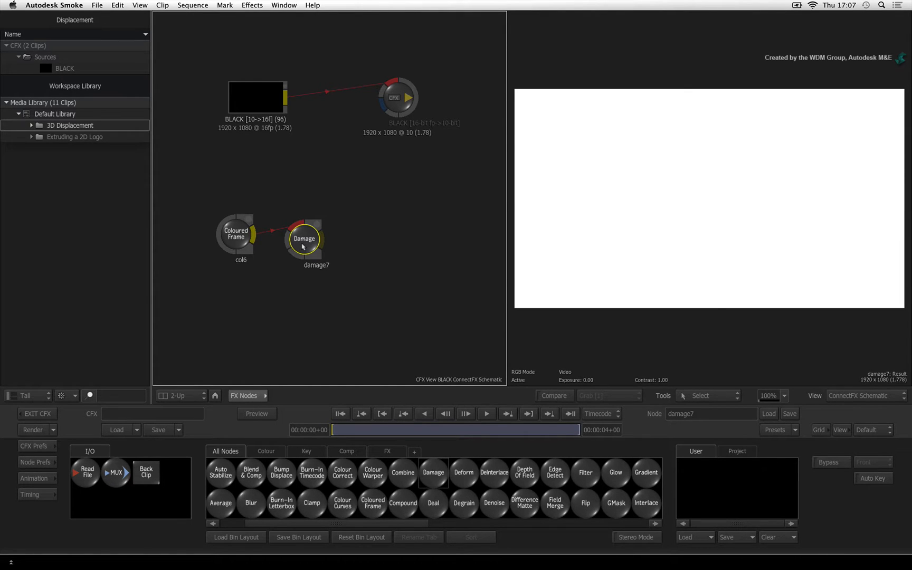
Set damage7's Damage Type to Analog Video and show its Scanlines parameters.
double_click(304, 239)
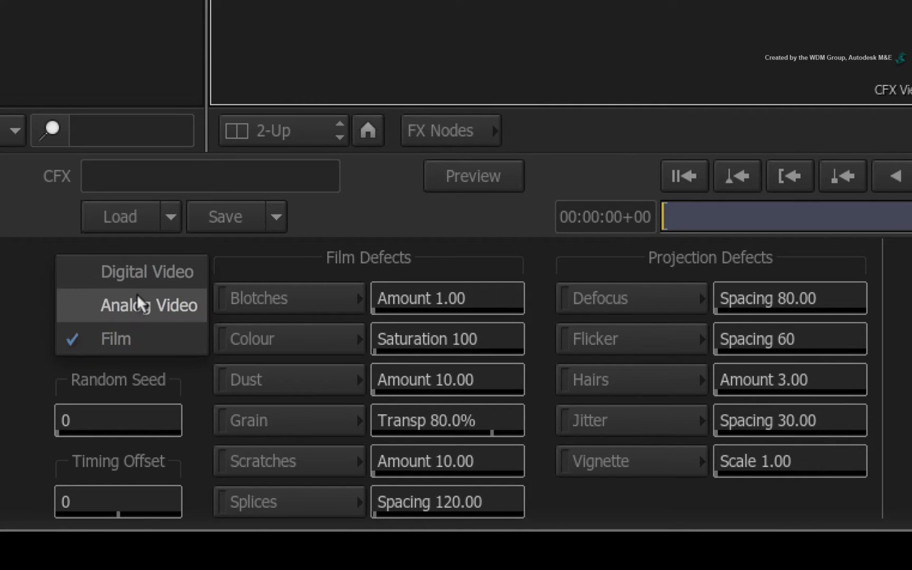
click(150, 305)
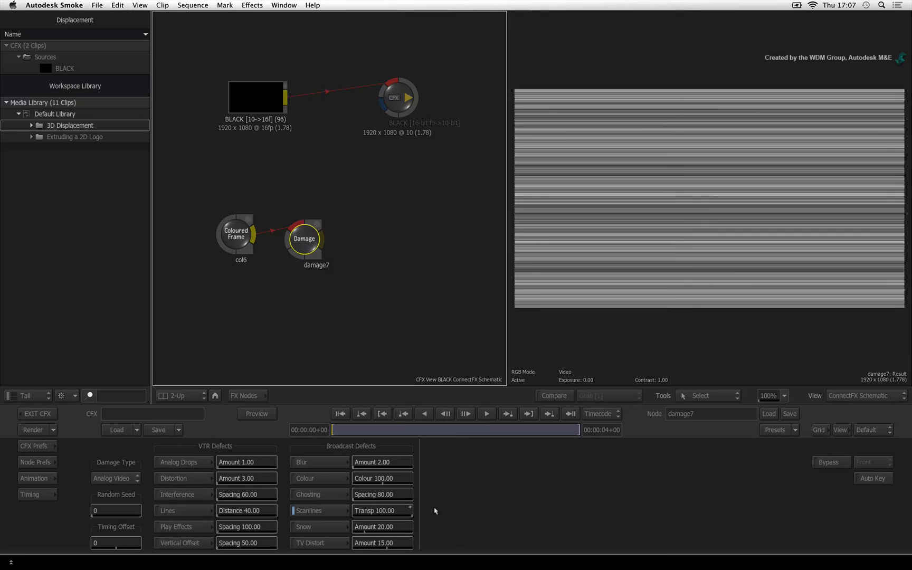
mouse_move(309, 511)
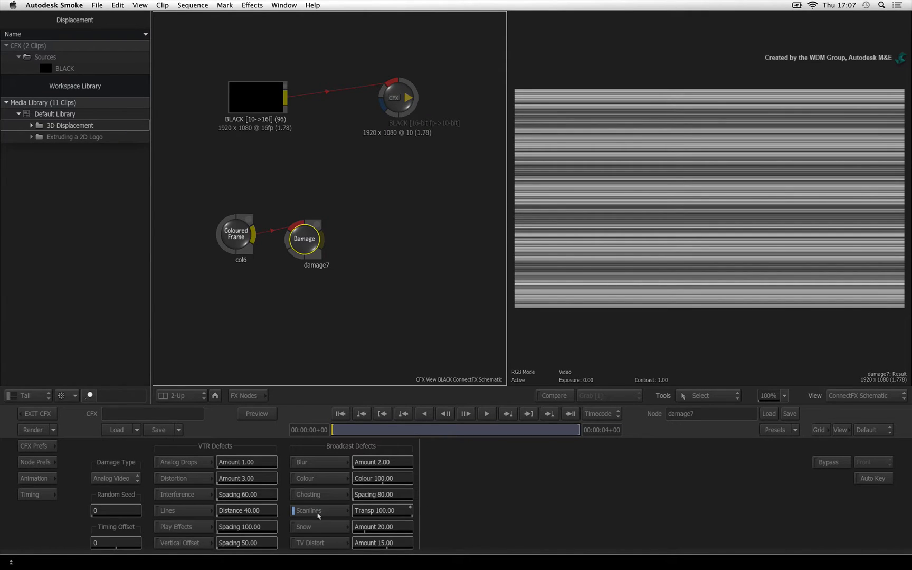
click(310, 510)
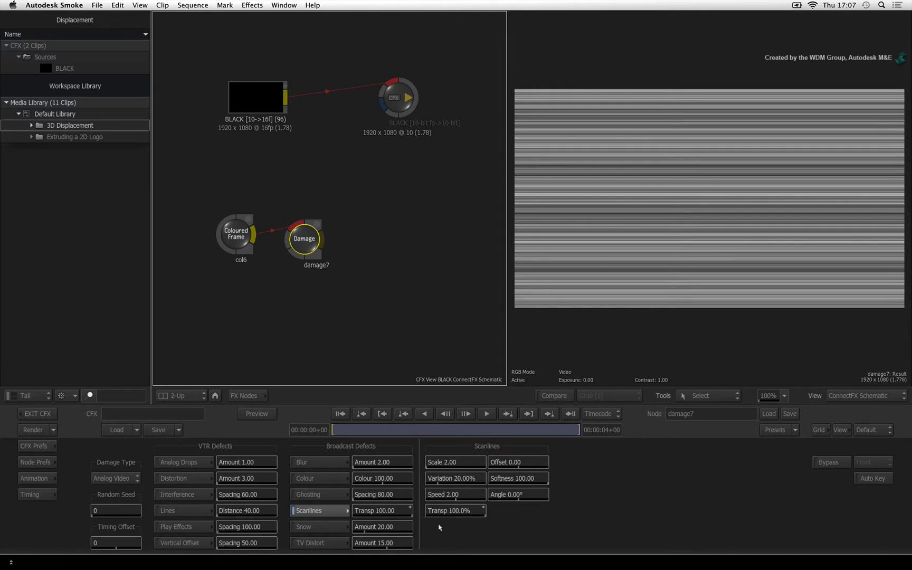
Set scanline Scale to 83 with Variation 0% and Speed 0 for broad motionless stripes.
click(448, 462)
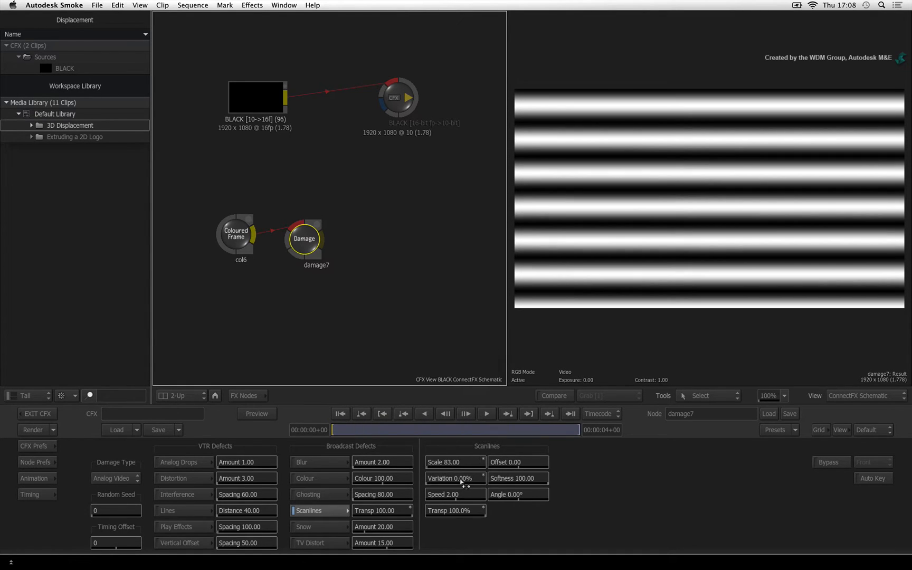
click(454, 494)
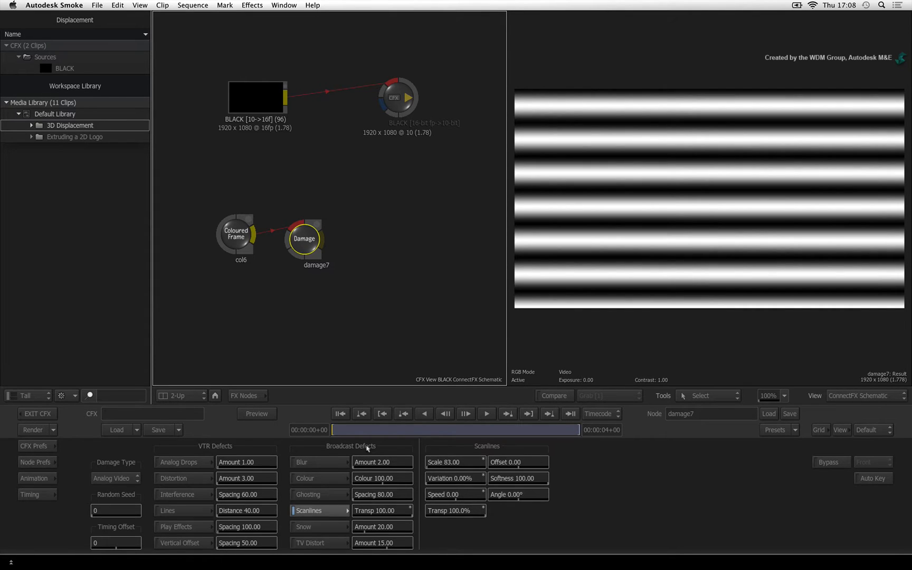
mouse_move(582, 482)
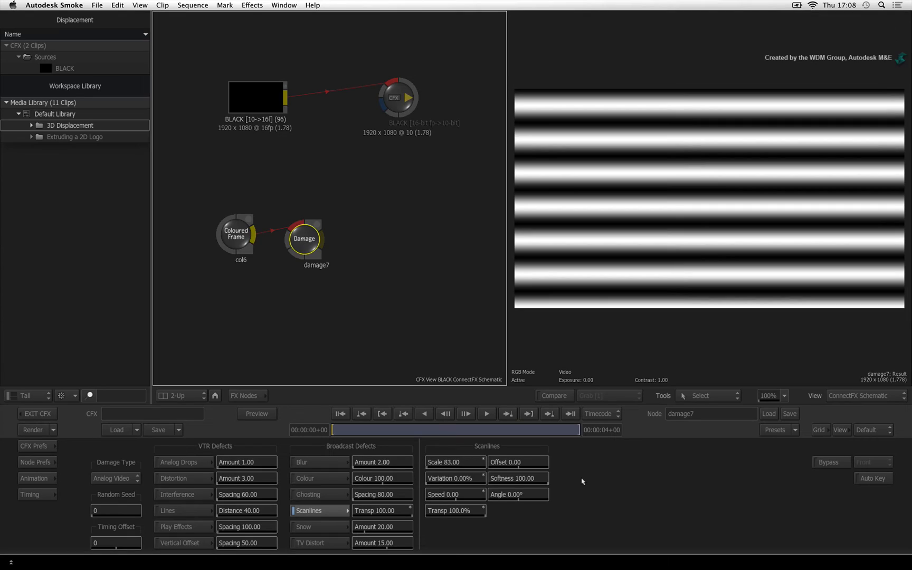
mouse_move(289, 407)
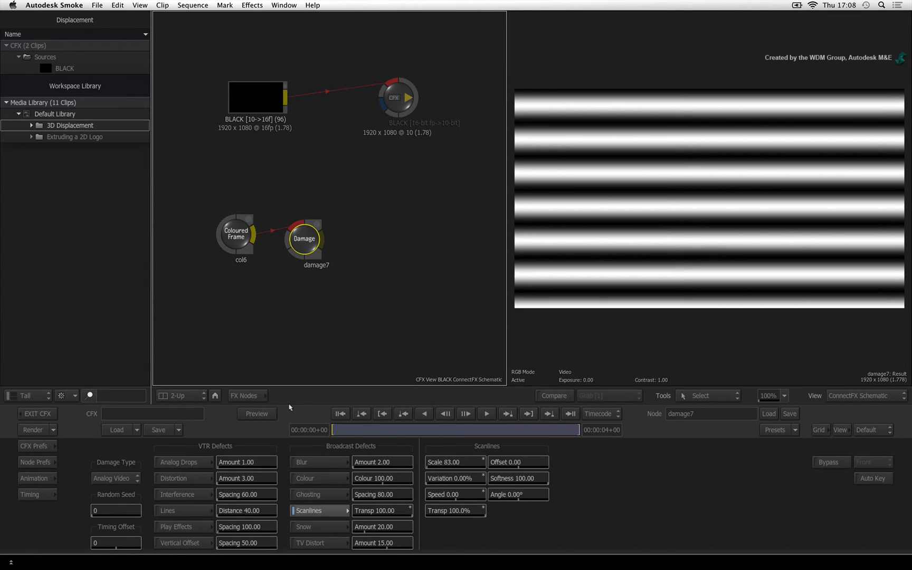
Add a Deform node (deform8) after damage7, set it to Wave with amplitude 25 and frequency 6.
click(243, 396)
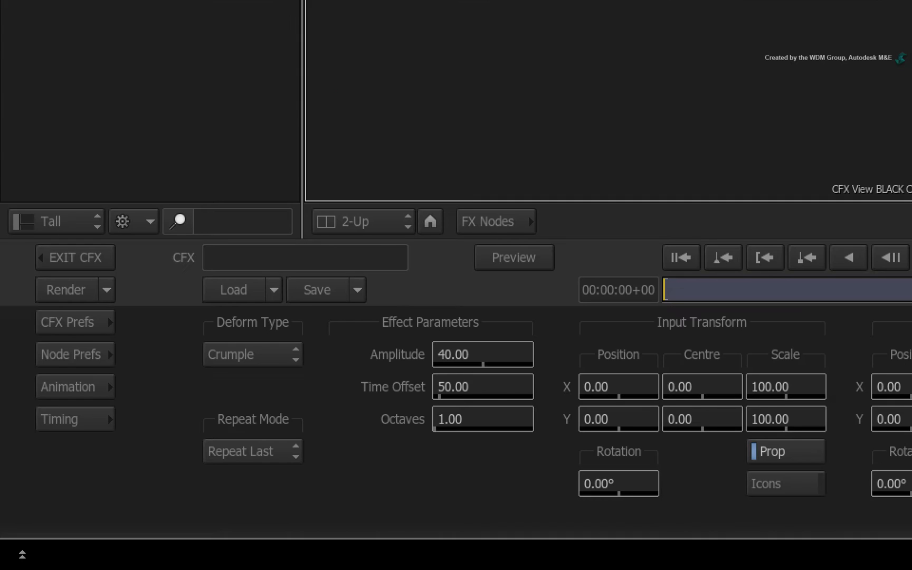
mouse_move(244, 382)
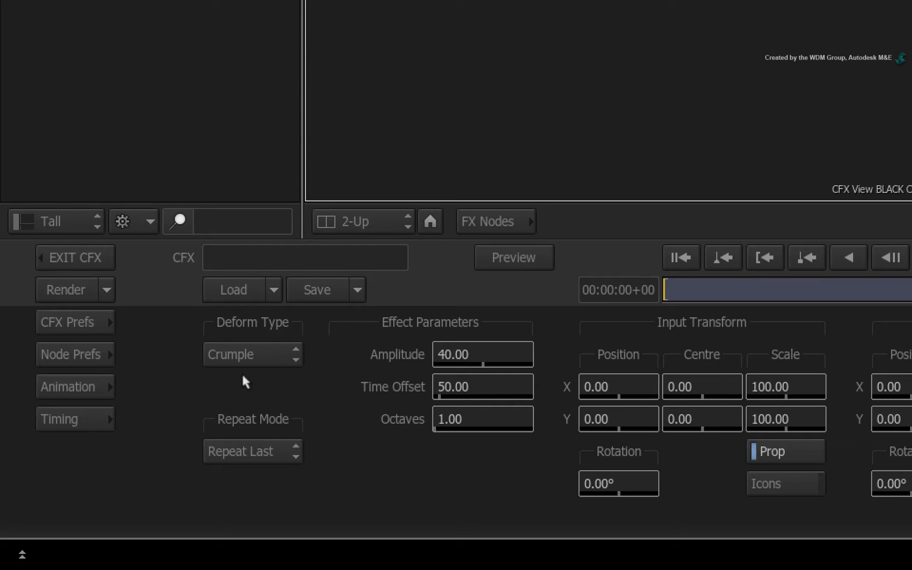
click(253, 355)
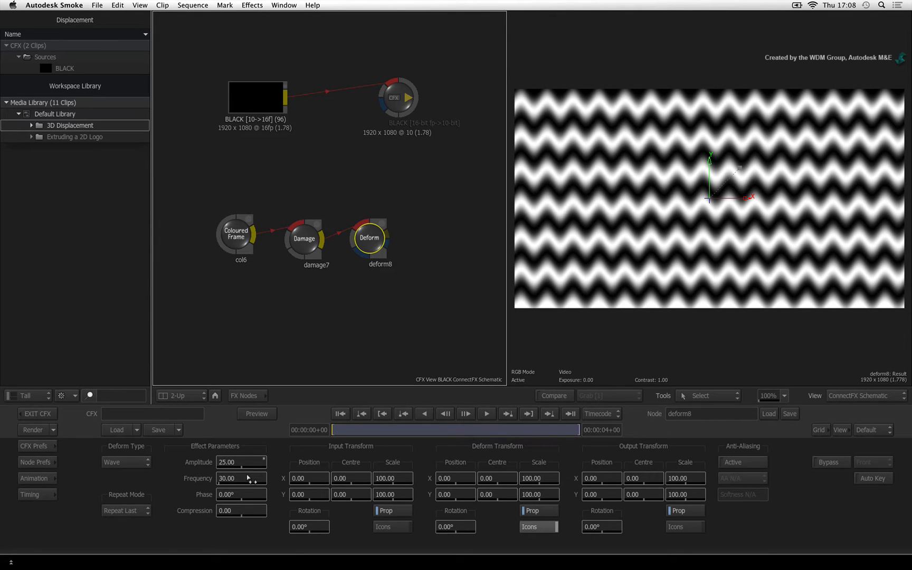
drag(242, 479, 242, 485)
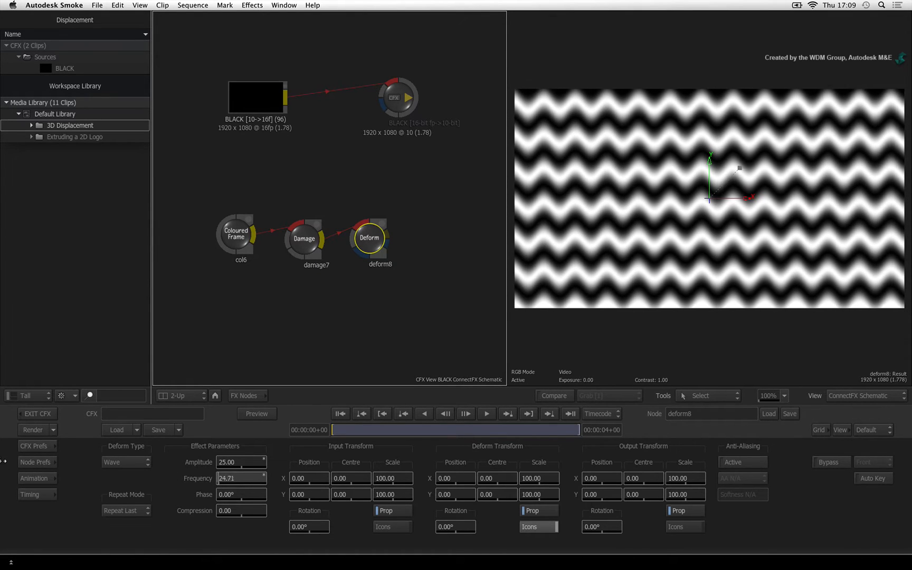
text(11.51)
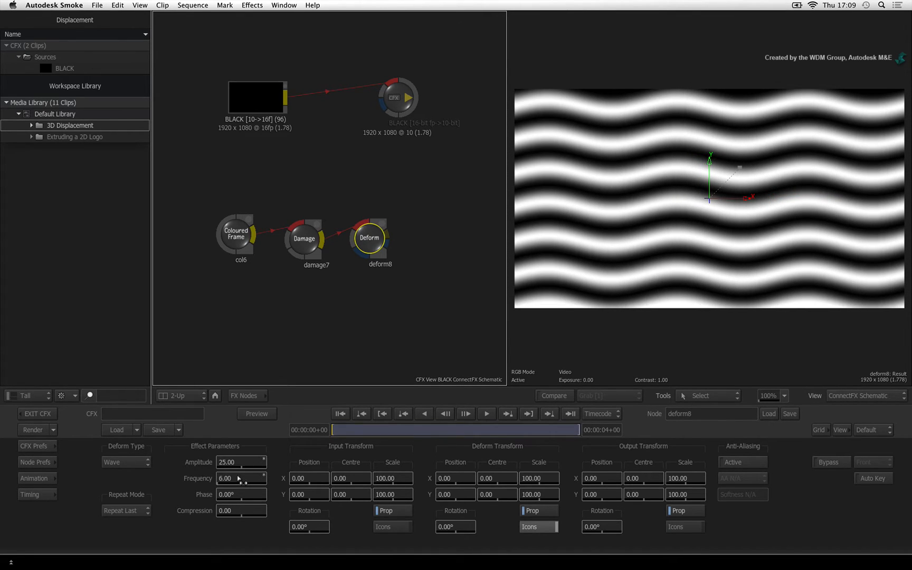
mouse_move(301, 455)
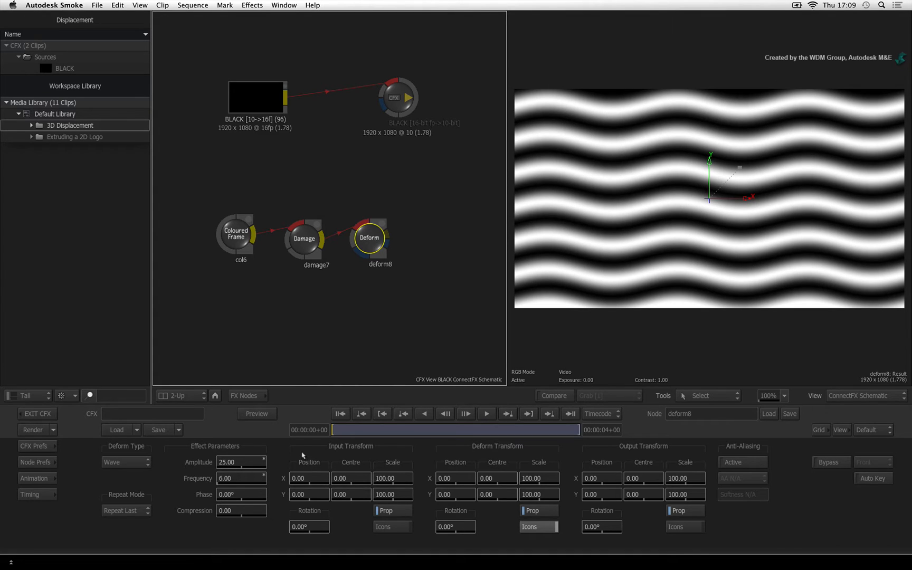
Set deform8's wave Repeat Mode to Mirror Repeat.
click(125, 510)
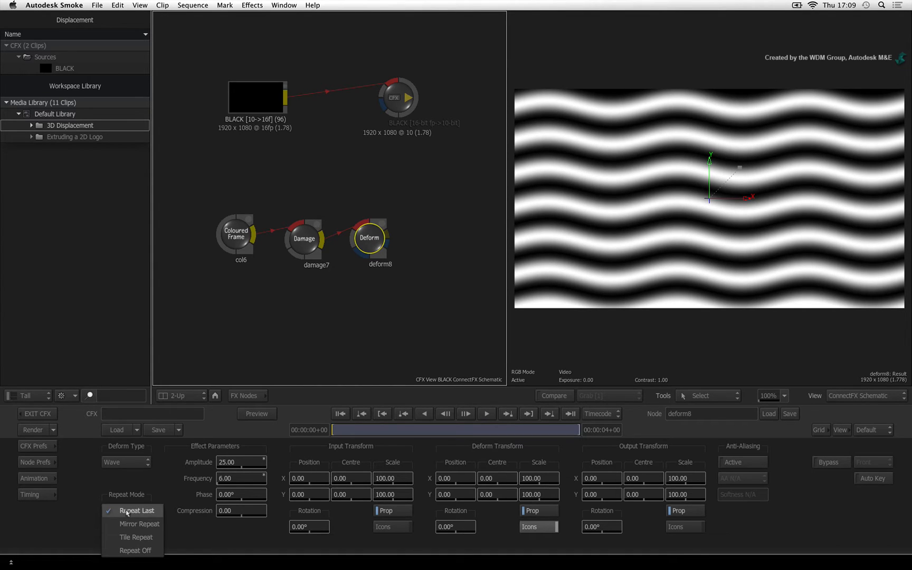
click(137, 510)
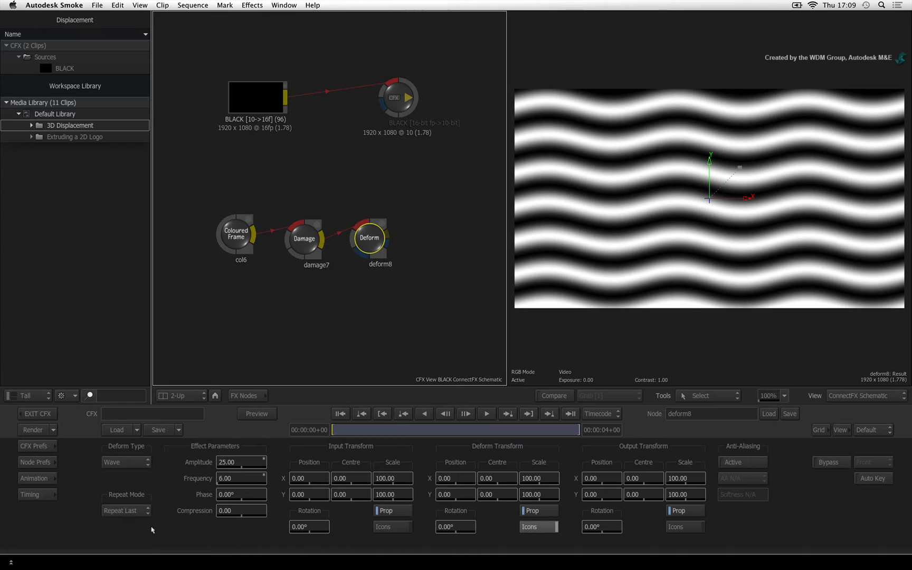
click(126, 509)
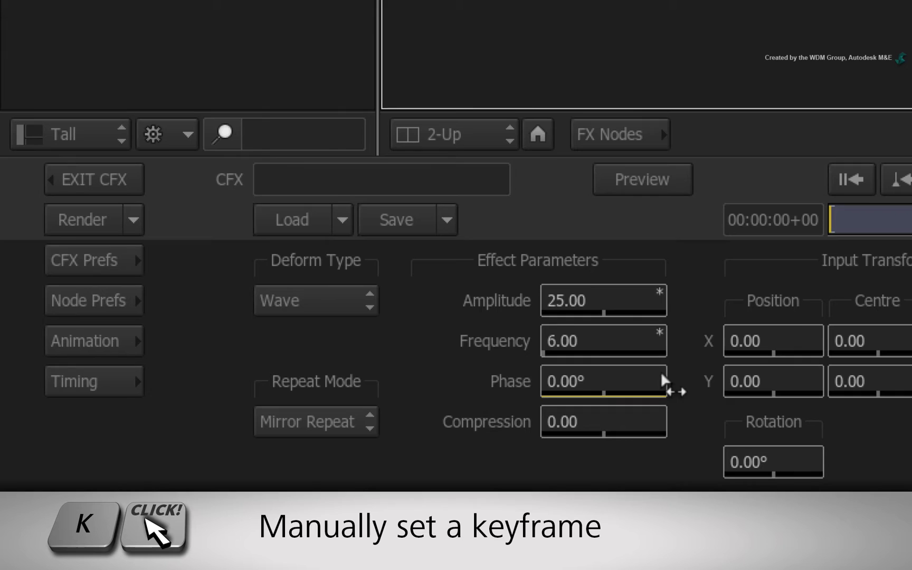
mouse_move(686, 377)
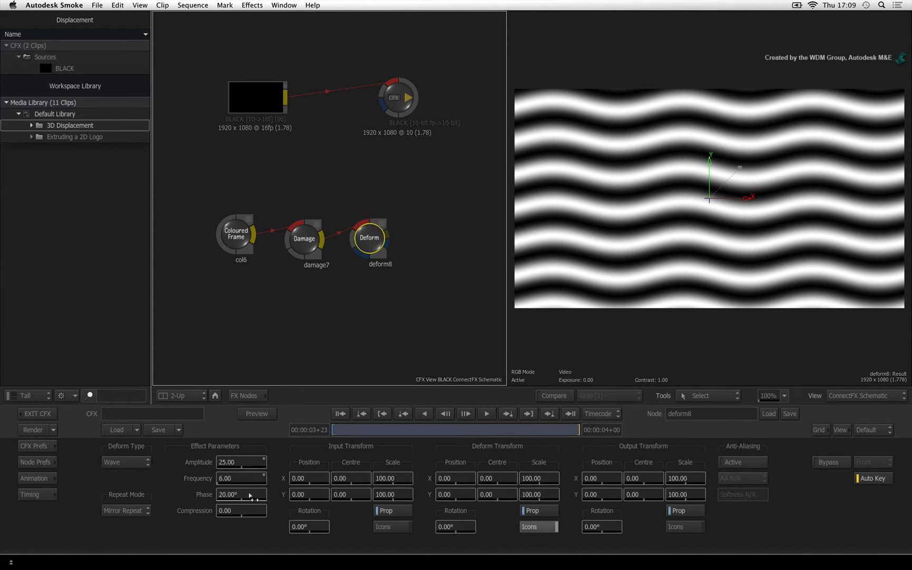
drag(561, 430, 485, 429)
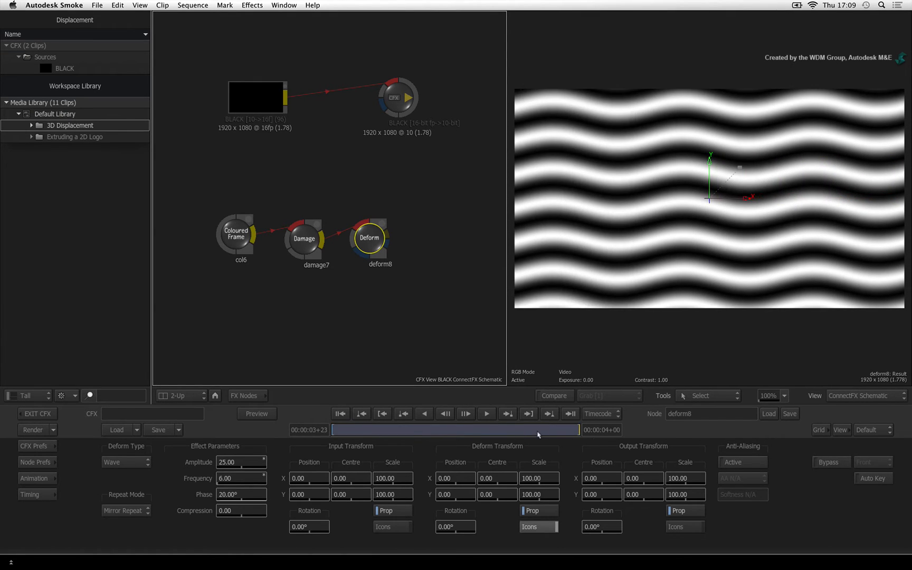
drag(538, 430, 555, 430)
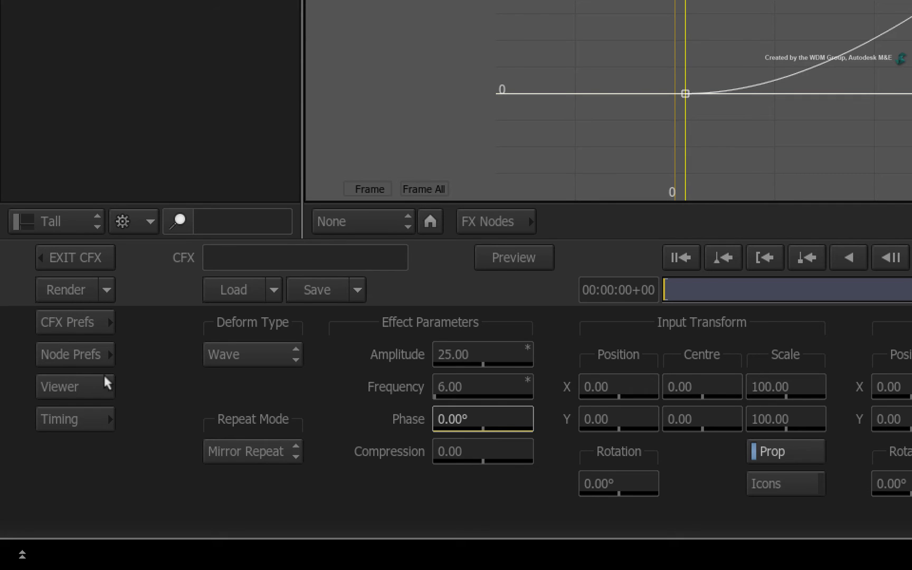
Make deform8's Phase channel a linear ramp from 0 to 20 in the channel editor.
click(75, 386)
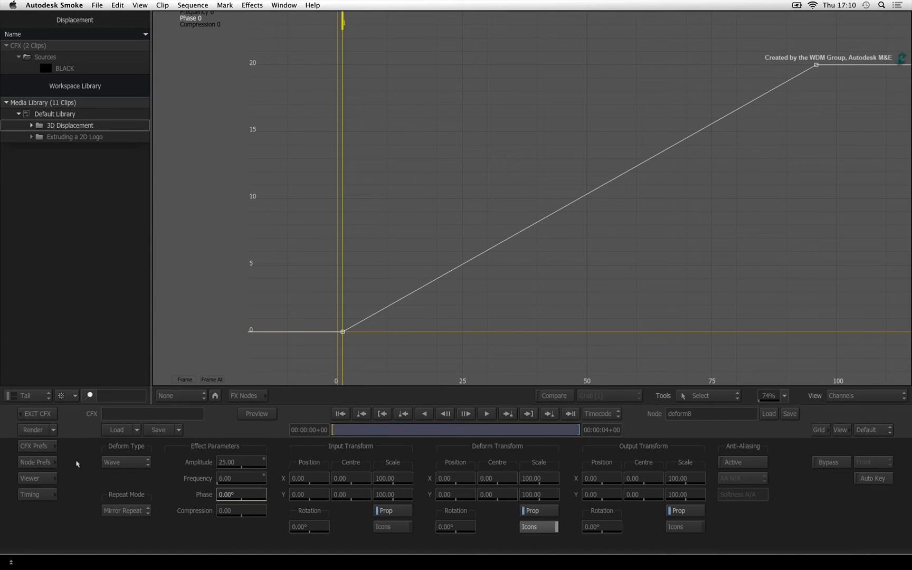
mouse_move(320, 302)
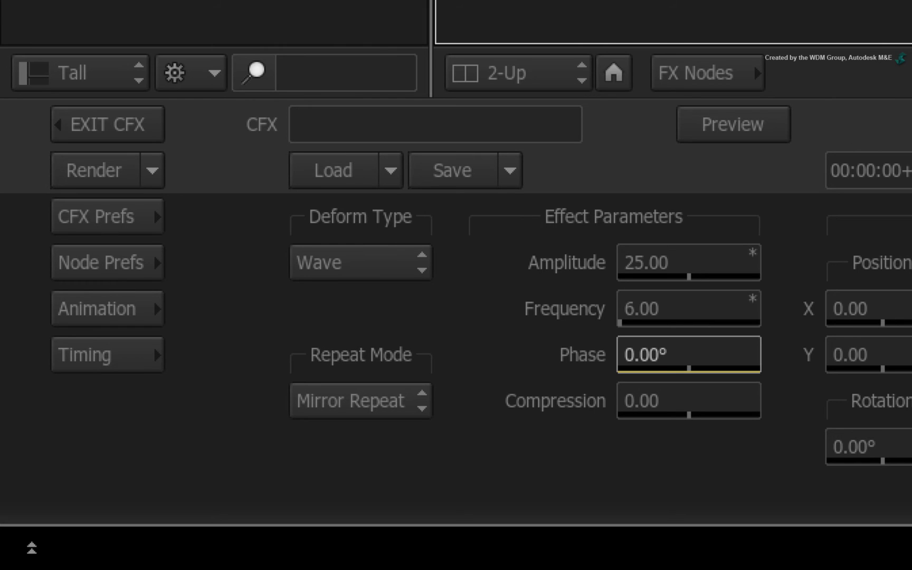
mouse_move(689, 169)
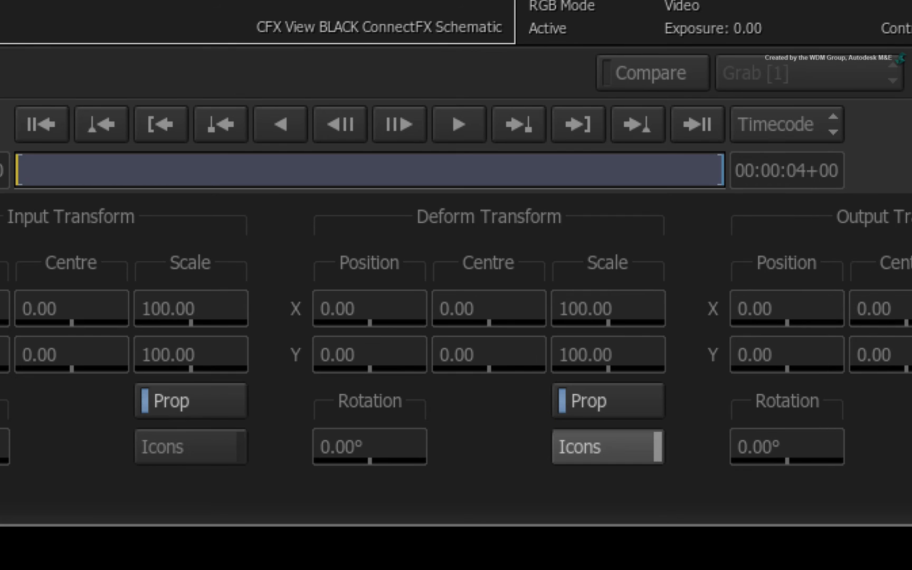
mouse_move(474, 232)
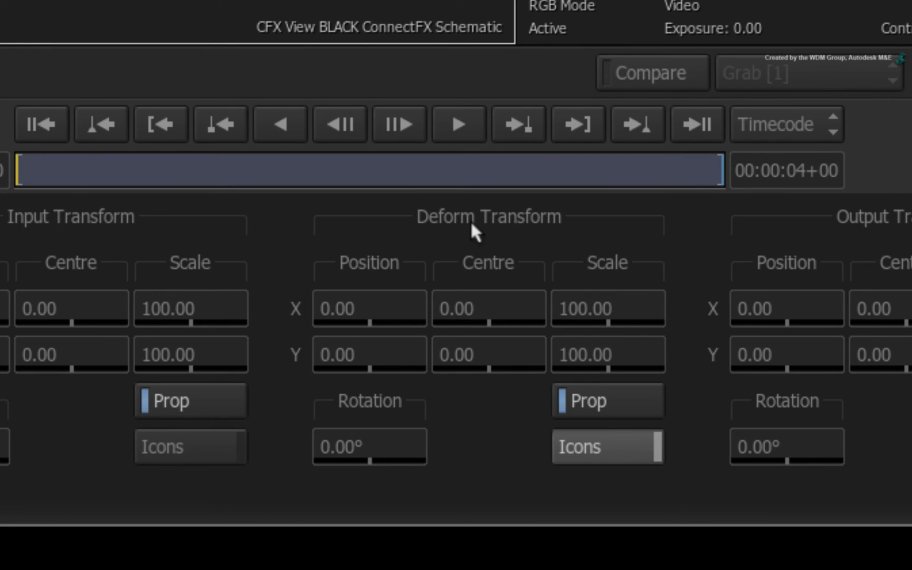
mouse_move(355, 422)
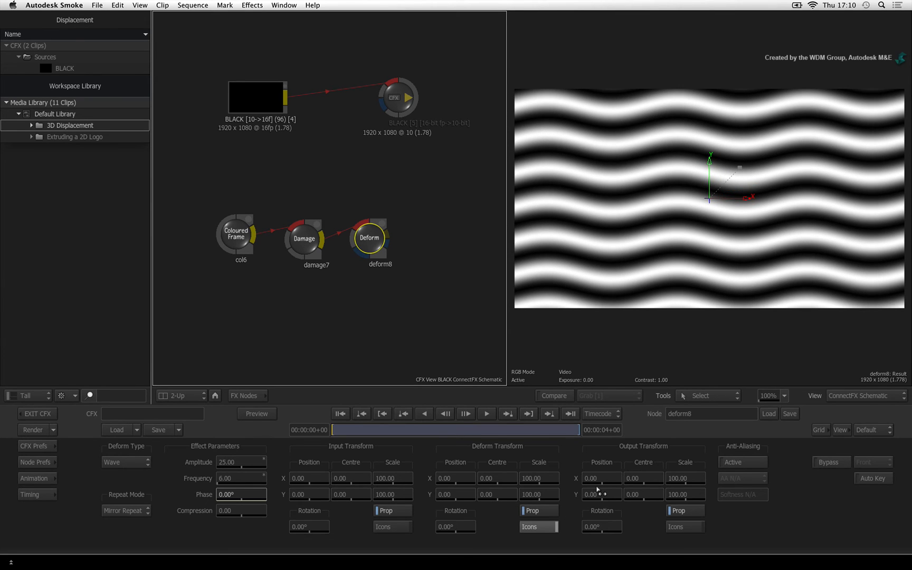
Rotate deform8's Output Transform to about 11.9° so the wavy stripes tilt diagonally.
drag(455, 477, 443, 477)
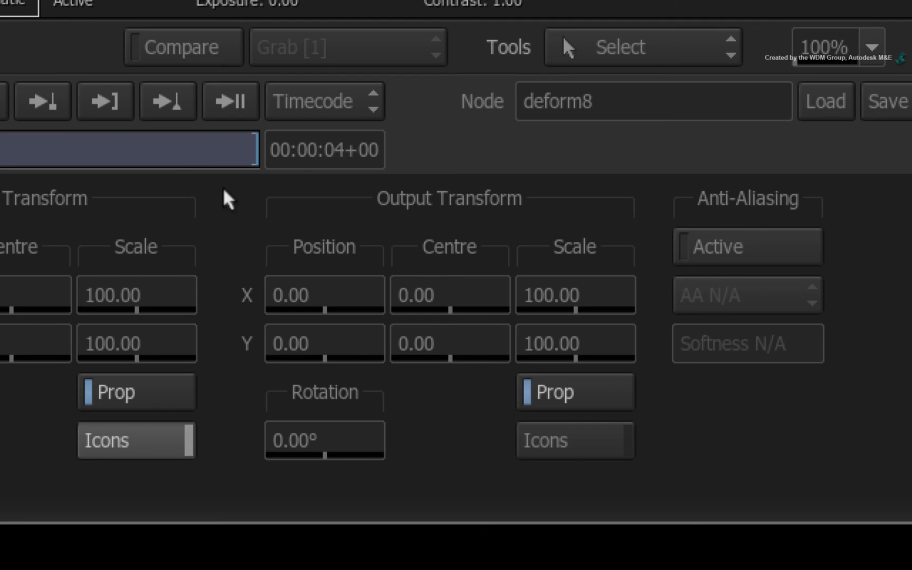
mouse_move(358, 384)
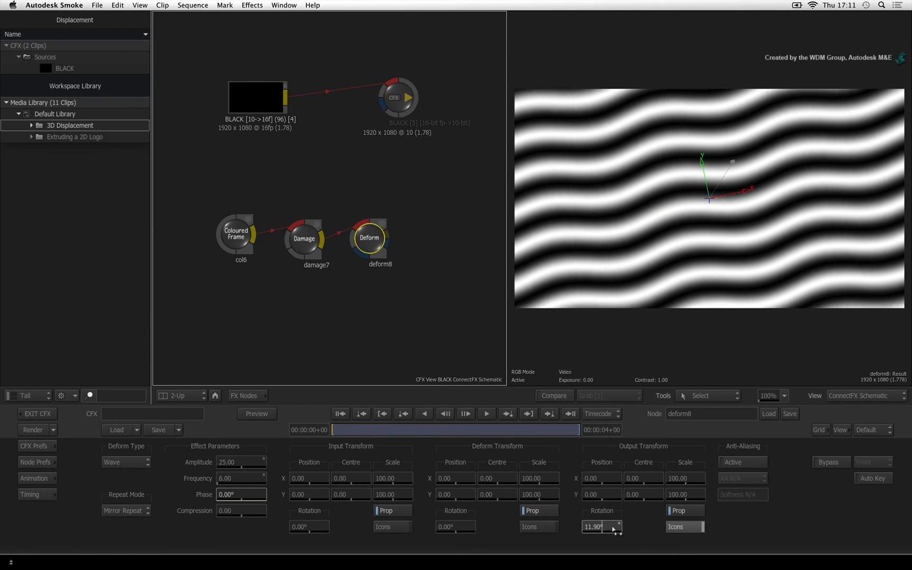
drag(602, 526, 601, 517)
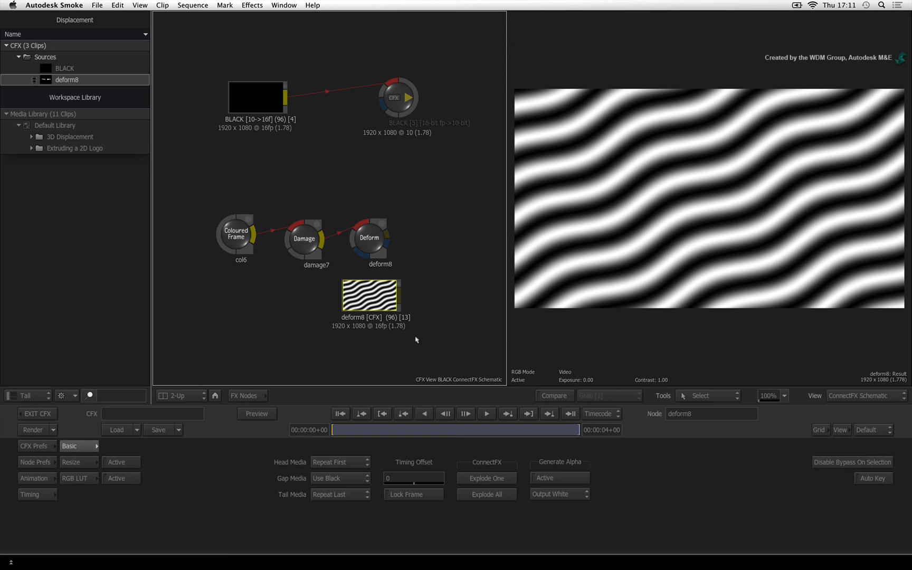
Start rendering the deform8 [CFX] clip via Render > Render.
right_click(370, 296)
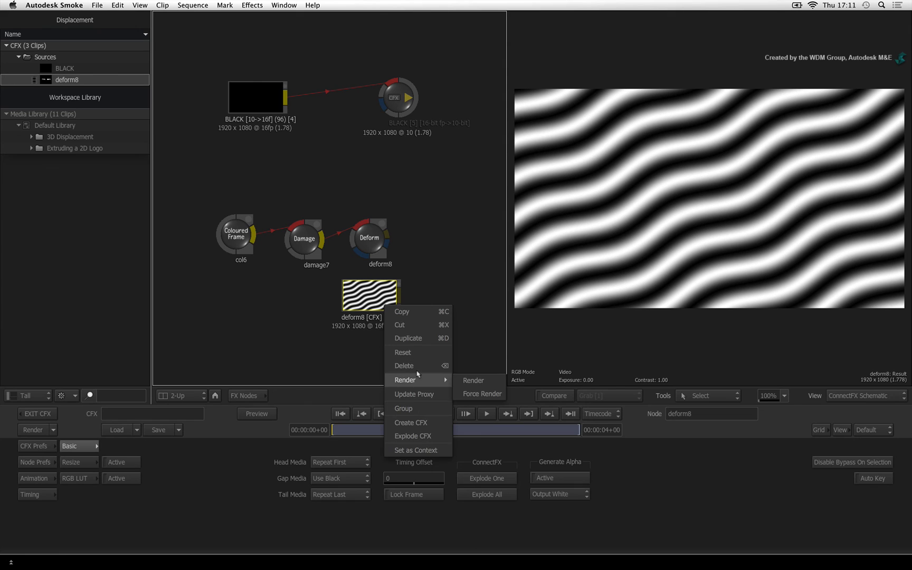
click(473, 380)
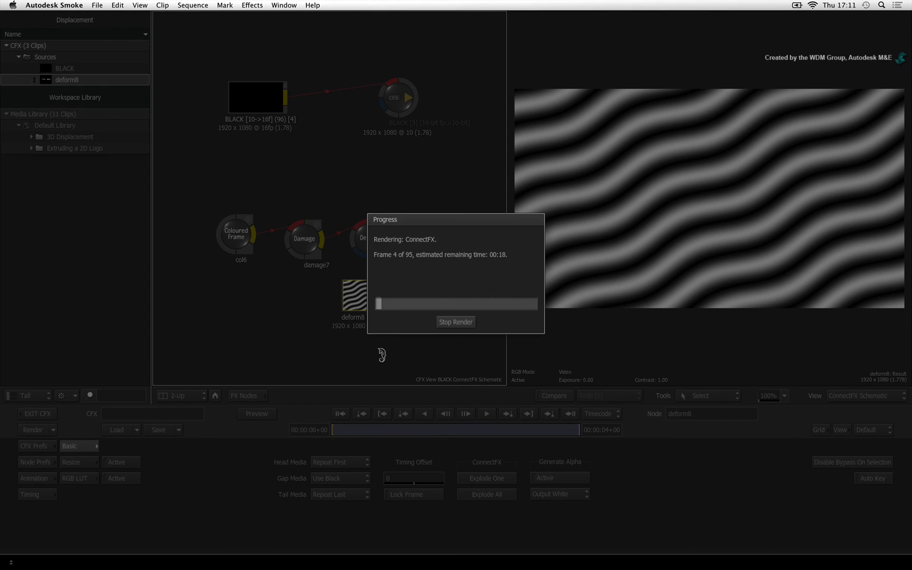